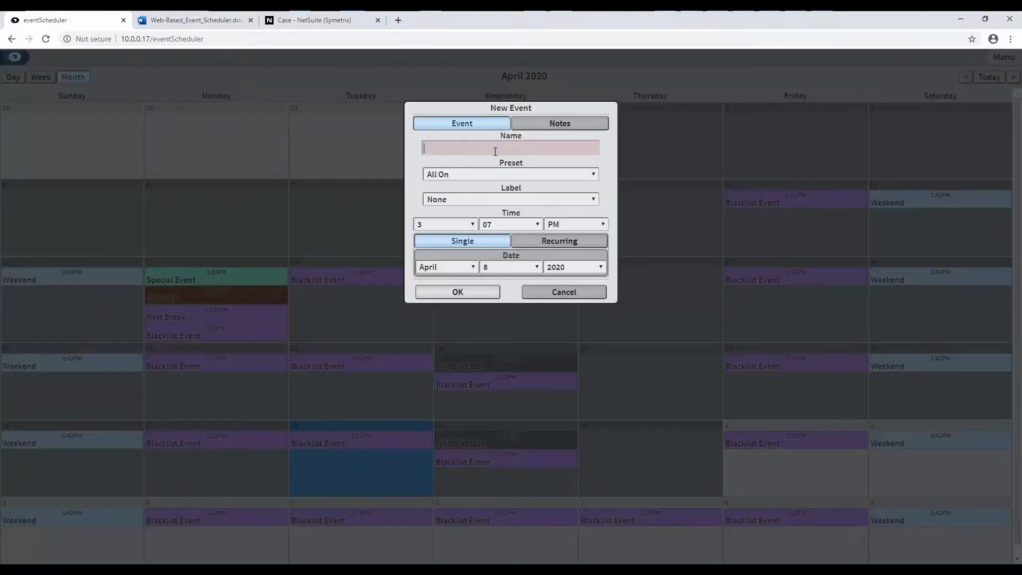
Step: Enter 'Event Name' in the New Event dialog, then cancel it and log out
text(Event Name)
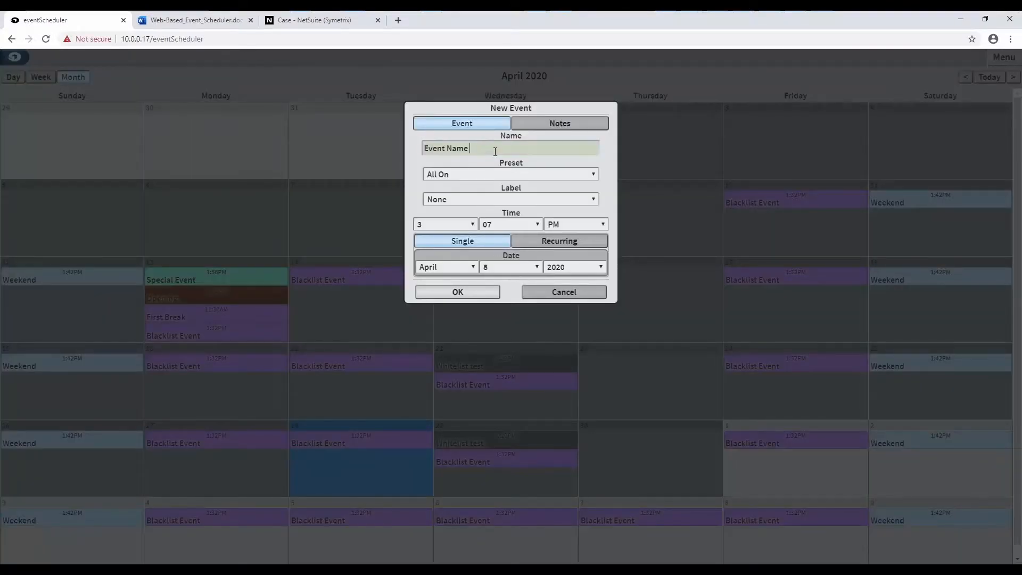
click(510, 198)
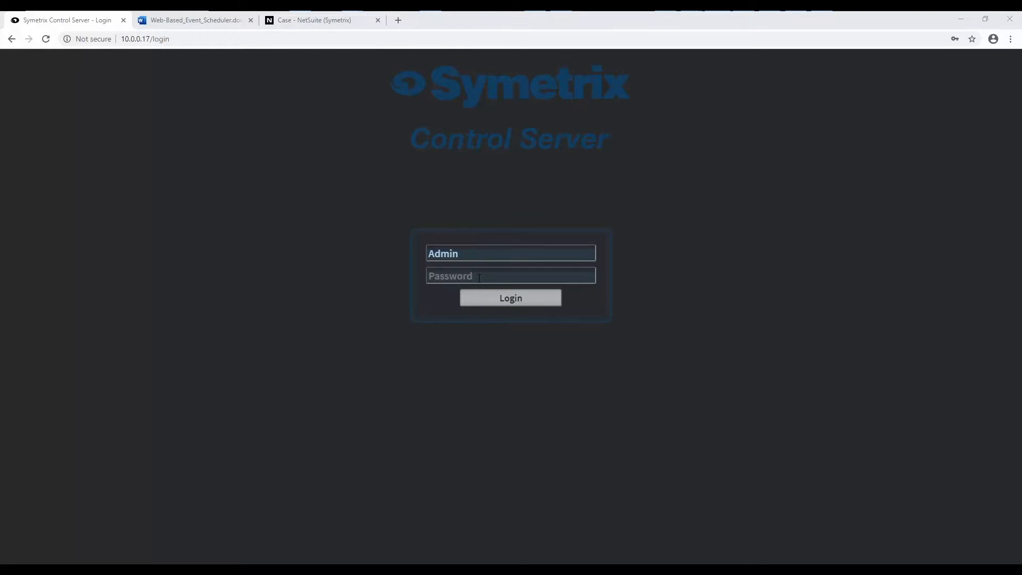
Step: Log in as Admin and save Event Scheduler under Licensed Configurations in Applications
click(511, 275)
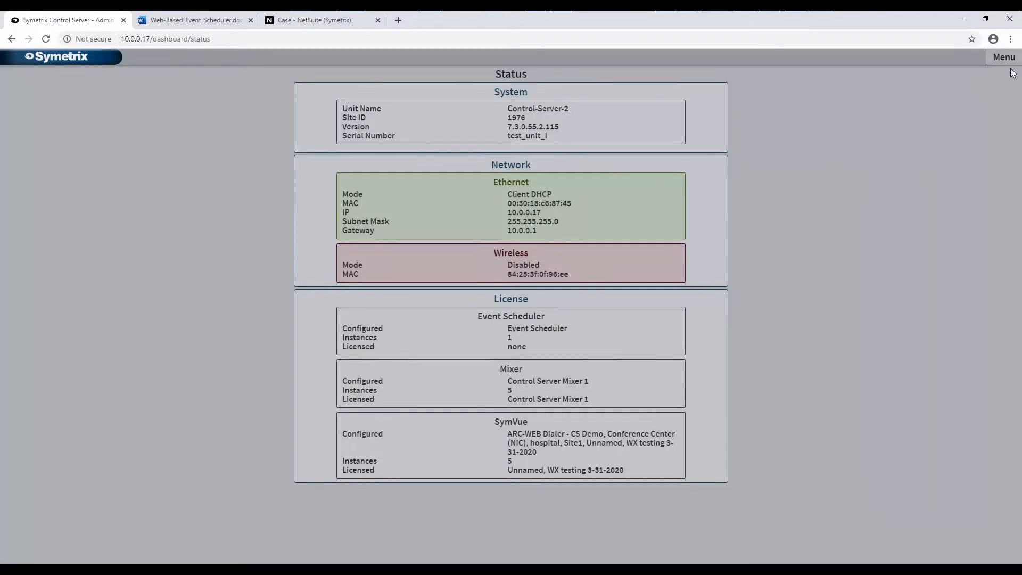
click(1003, 57)
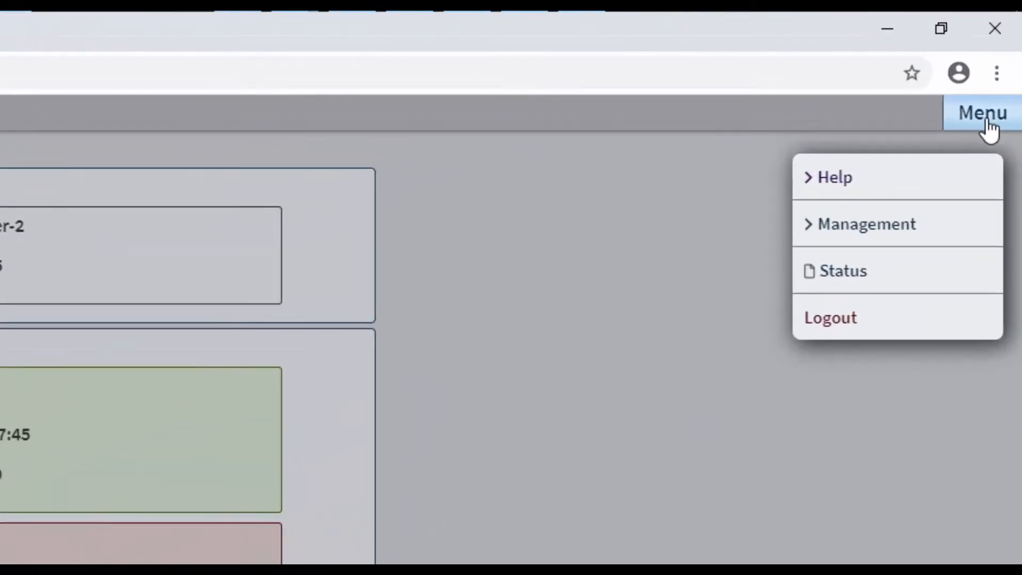
click(843, 271)
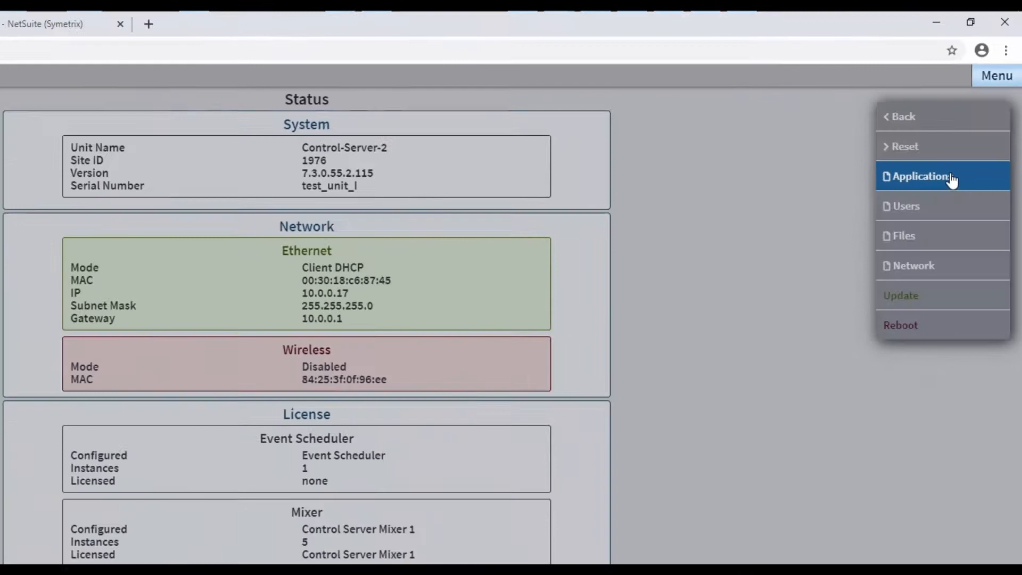
click(922, 176)
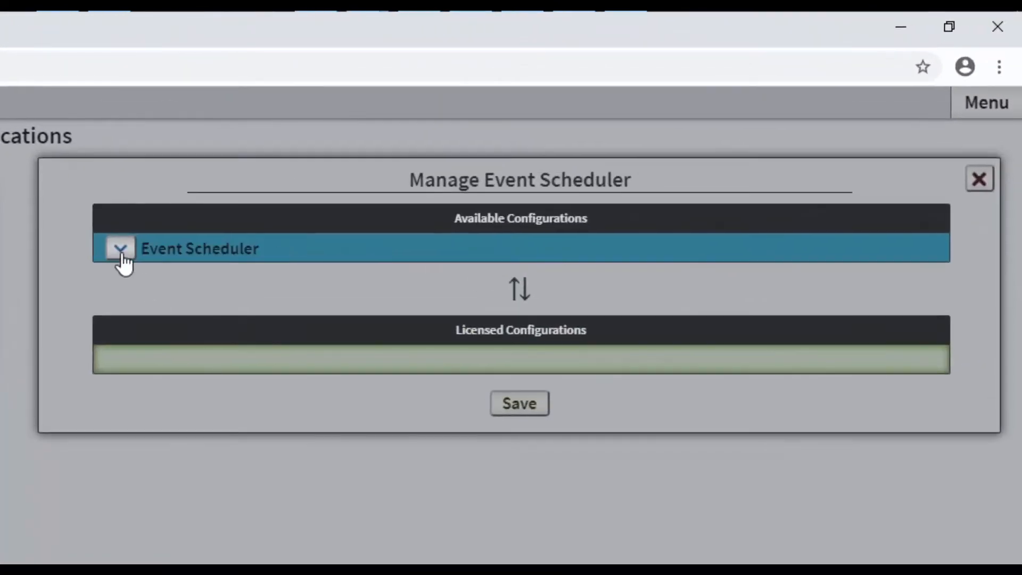
click(519, 403)
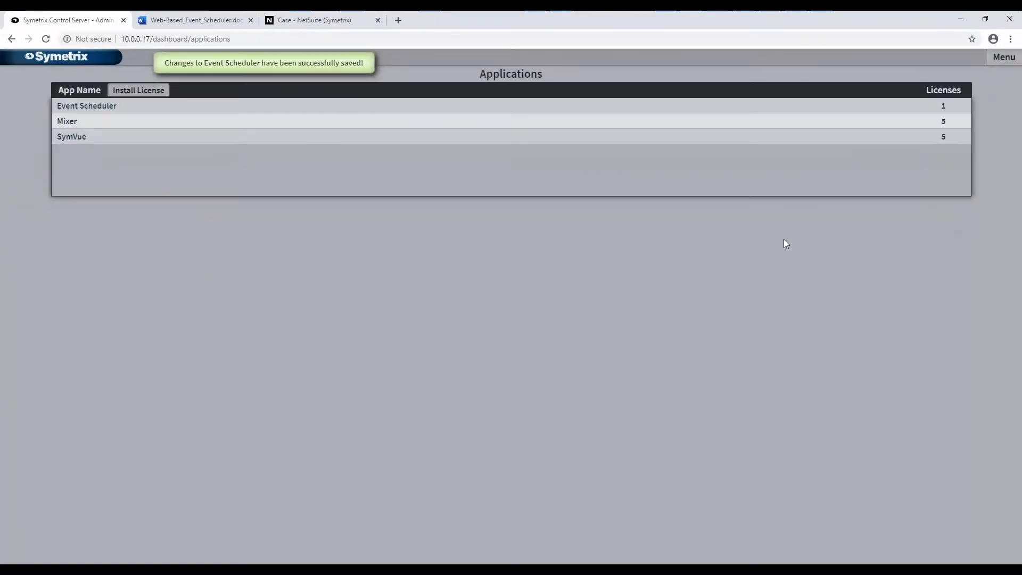
click(1003, 57)
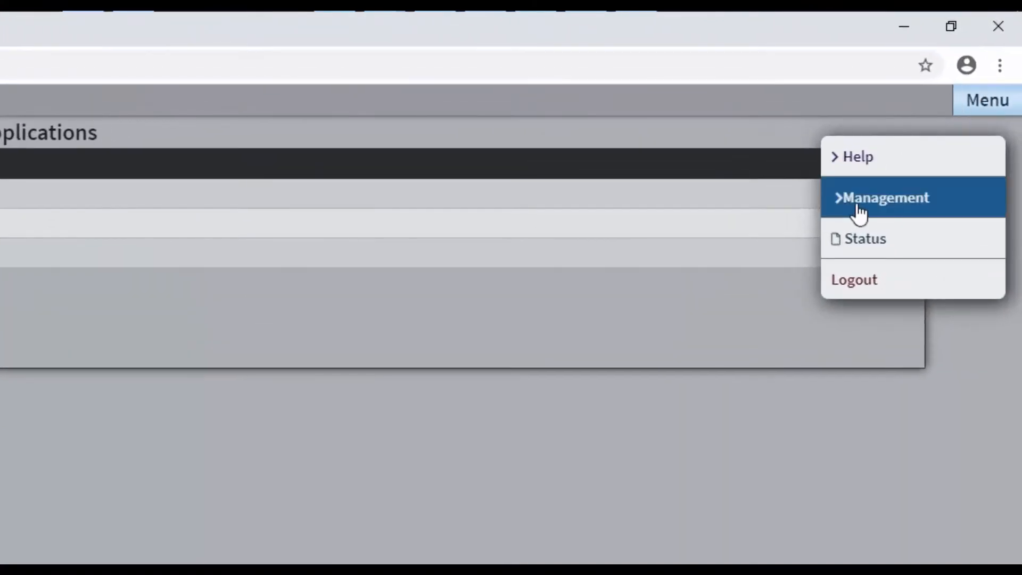
Step: Allow the Event Scheduler configuration for users Chris and Nicolas, saving each
click(887, 197)
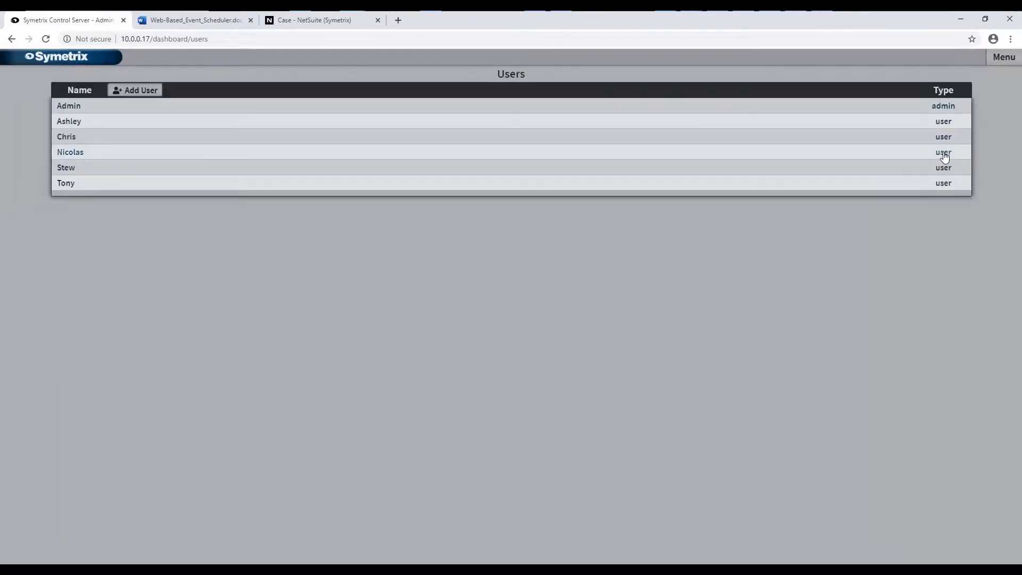
click(66, 137)
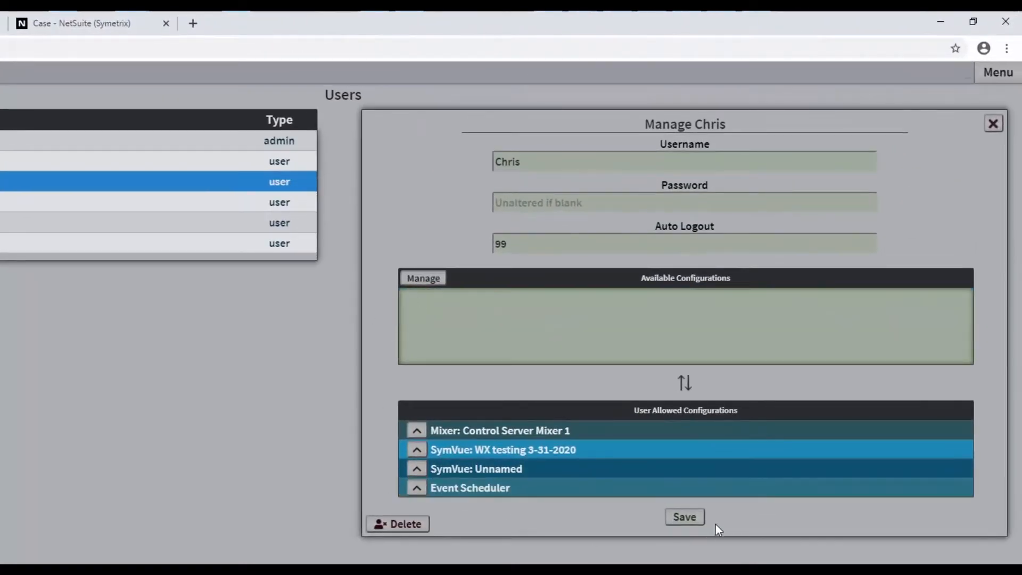
click(683, 516)
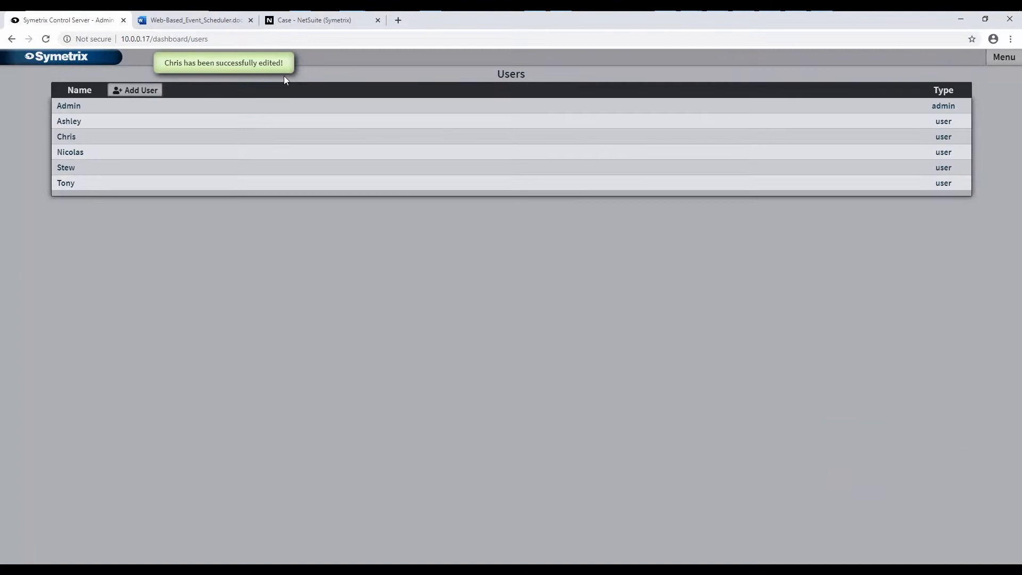
click(70, 152)
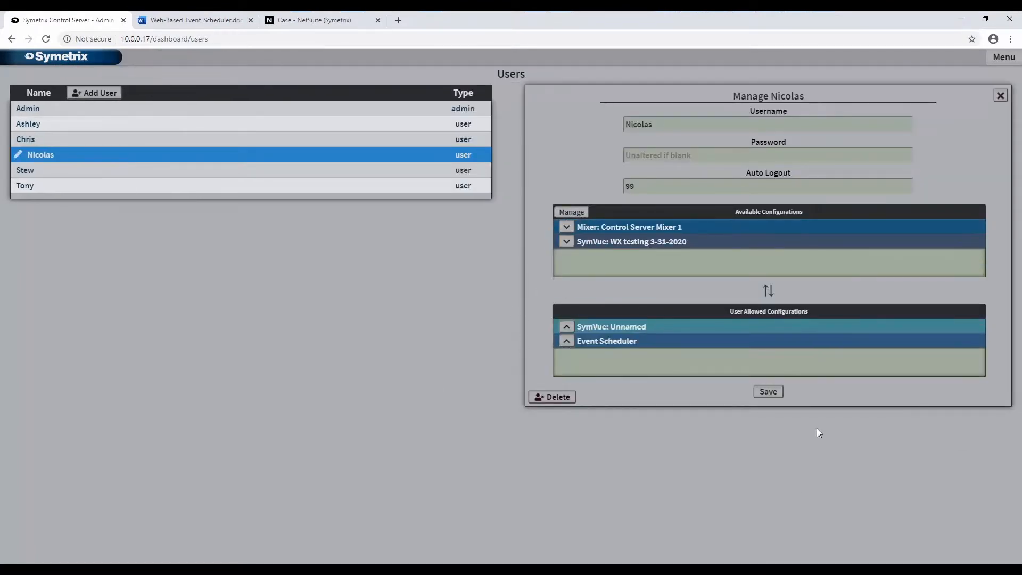
click(767, 391)
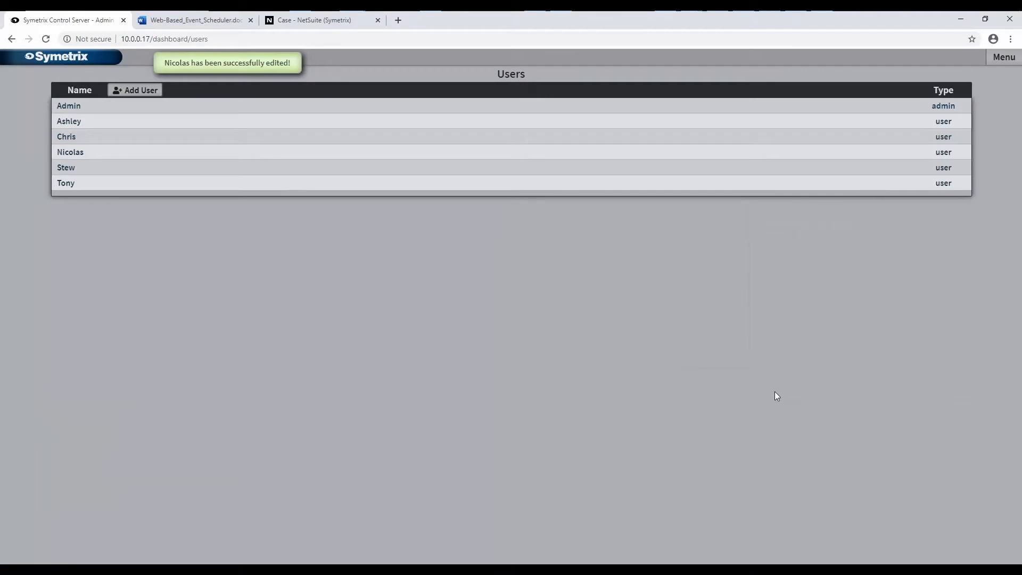
click(1004, 57)
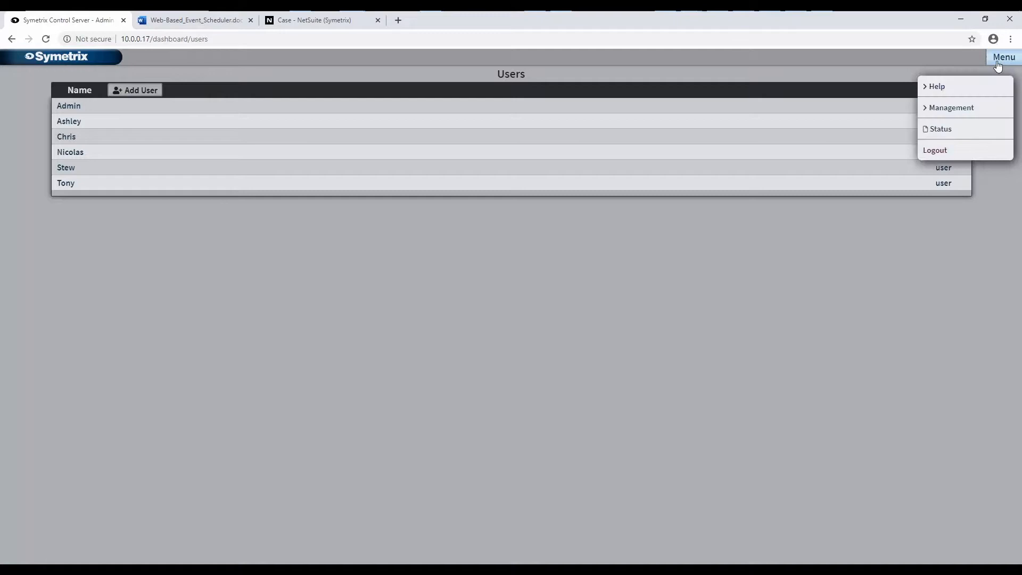
Step: Log out, sign in as Chris, and open the Event Scheduler from the dashboard
click(936, 150)
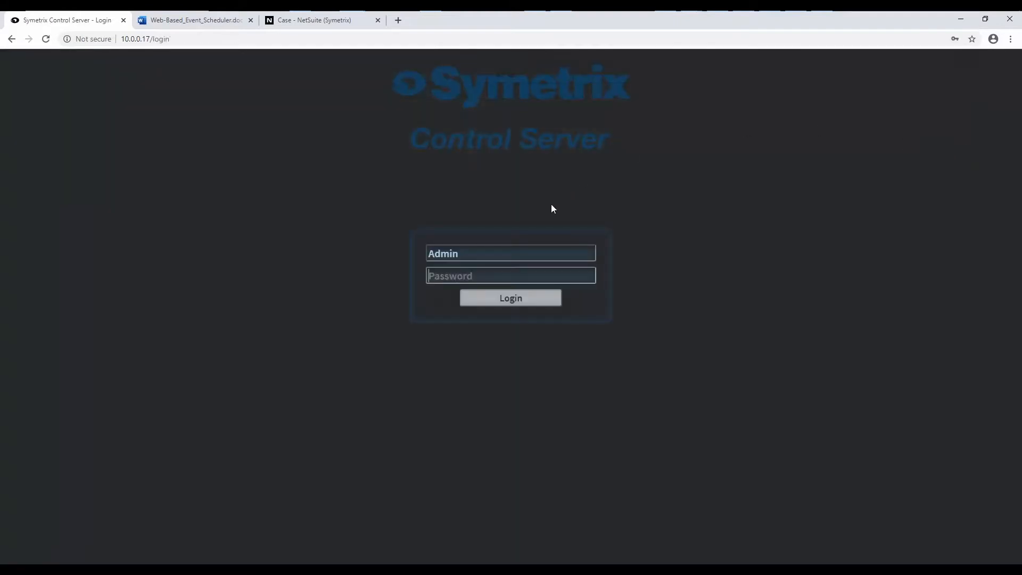
click(511, 253)
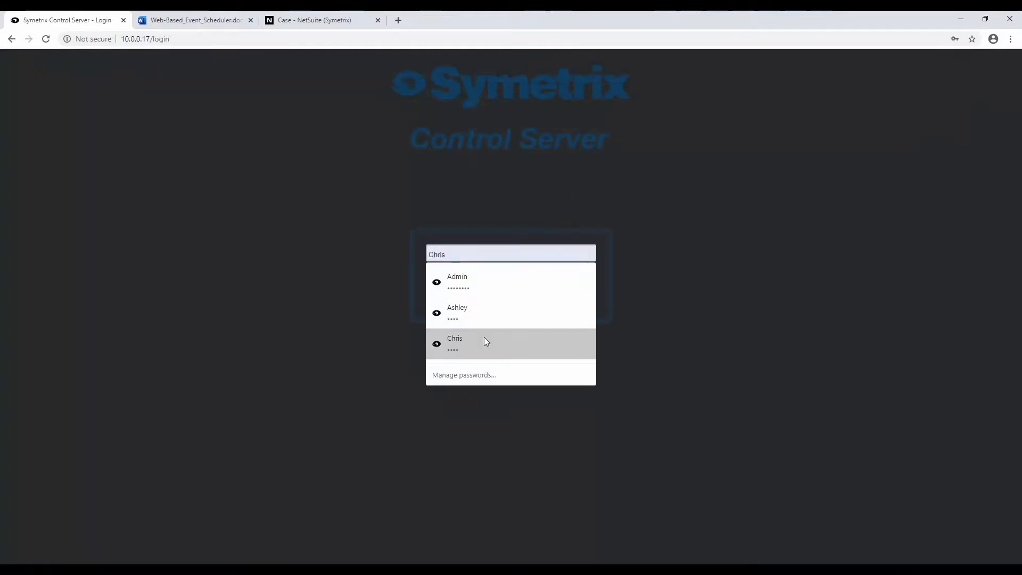
click(454, 343)
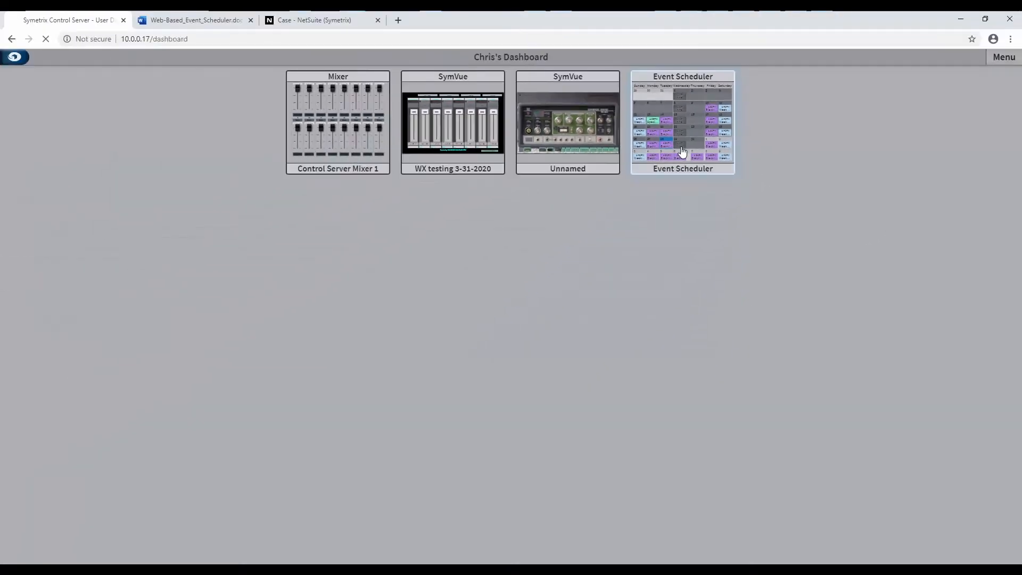
click(682, 123)
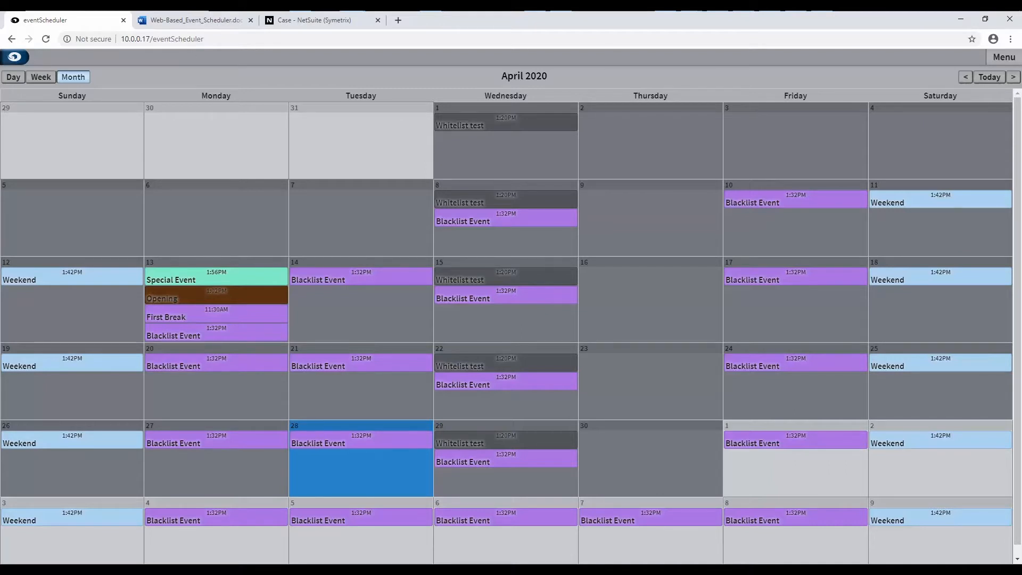
mouse_move(392, 154)
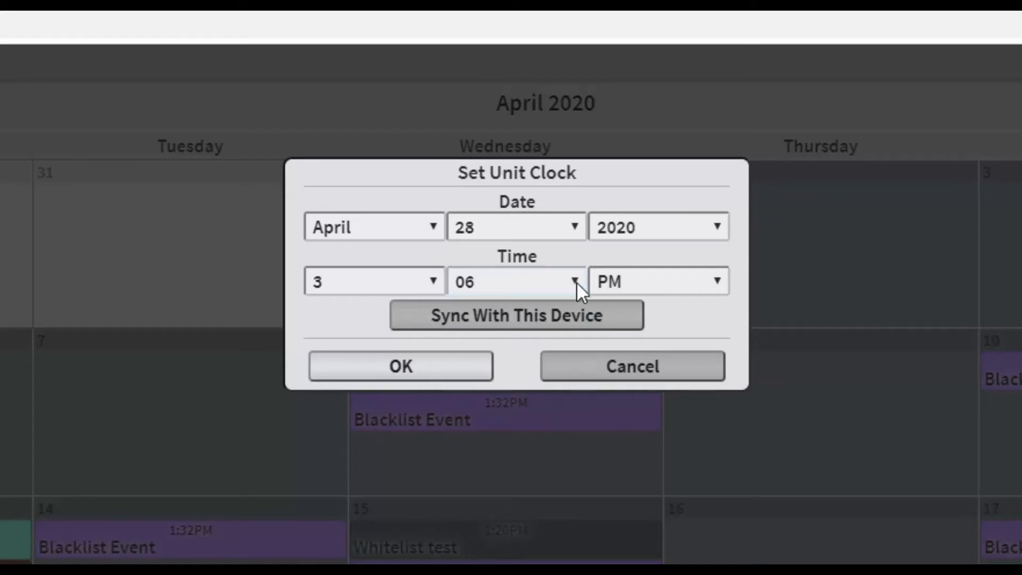
Step: Sync the unit clock with this device (April 28, 2020, 3:06 PM) and confirm
click(657, 282)
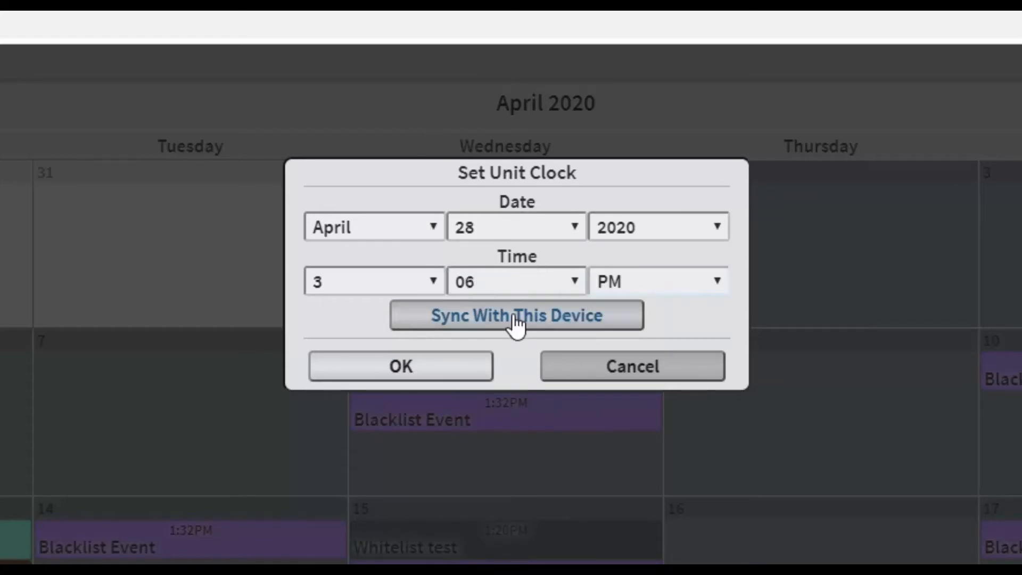
mouse_move(401, 365)
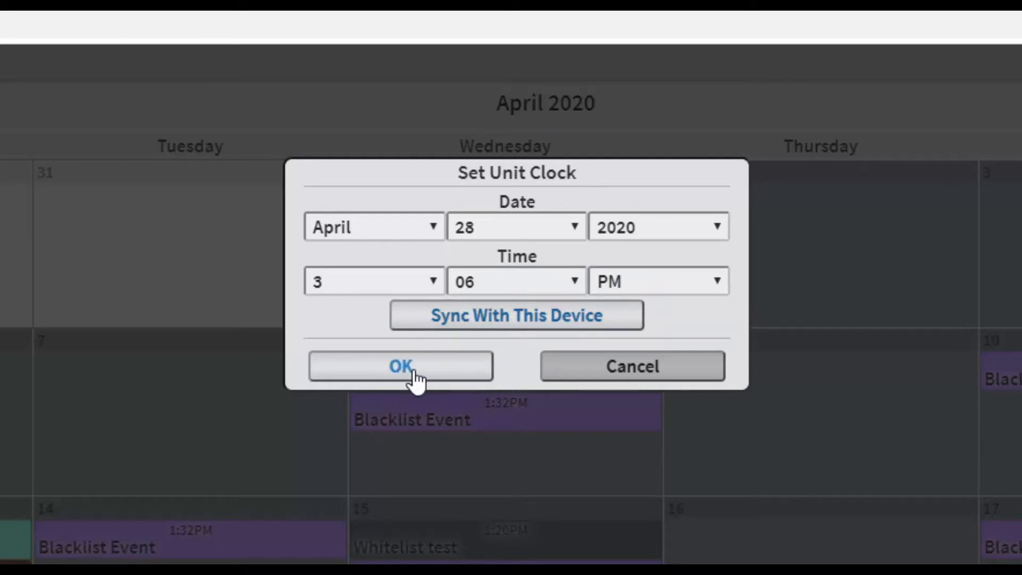
click(400, 365)
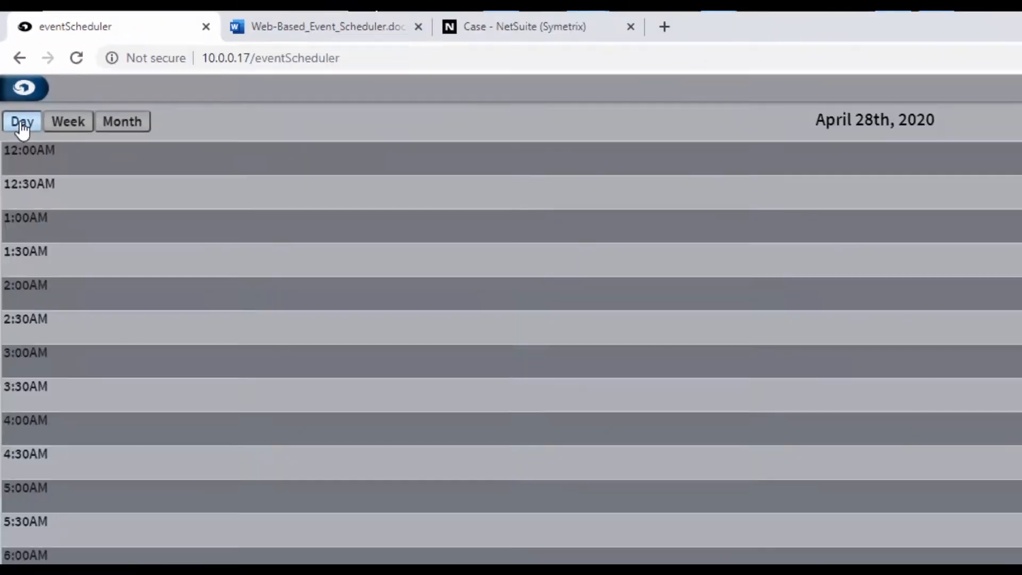
Step: Switch through Week and Month views and open April 13, 2020 from the calendar
scroll(down, 3)
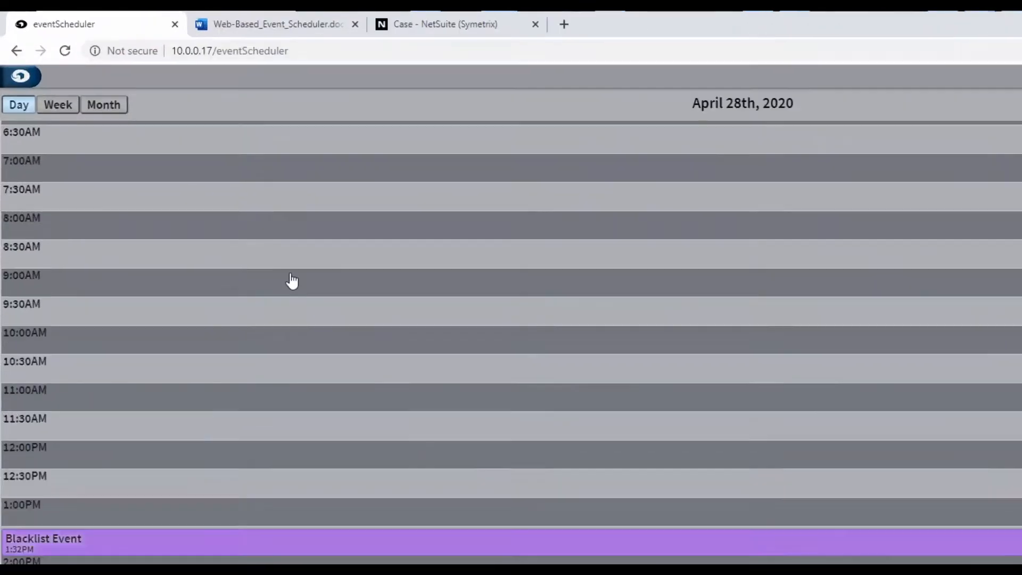
click(57, 105)
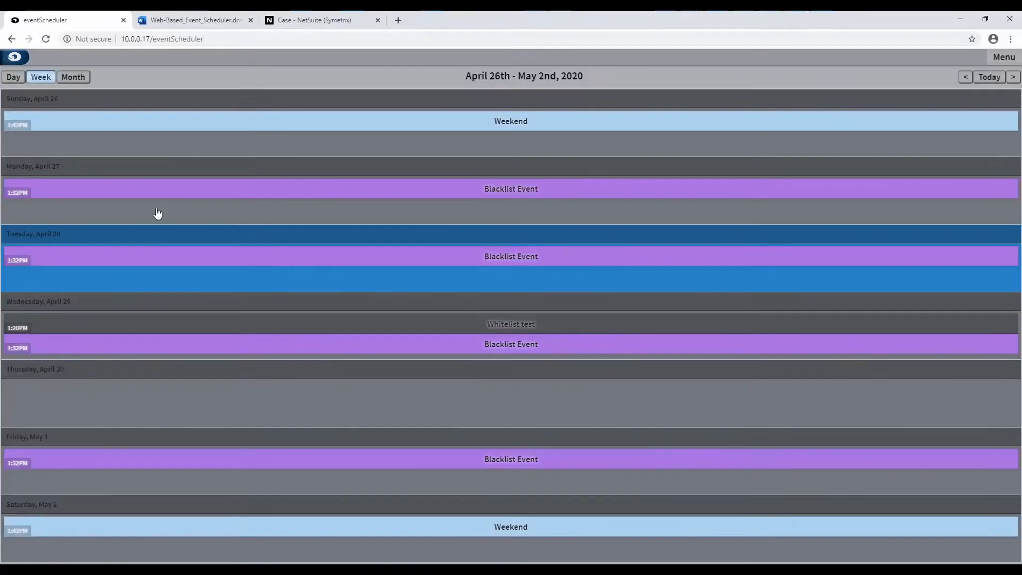
click(73, 77)
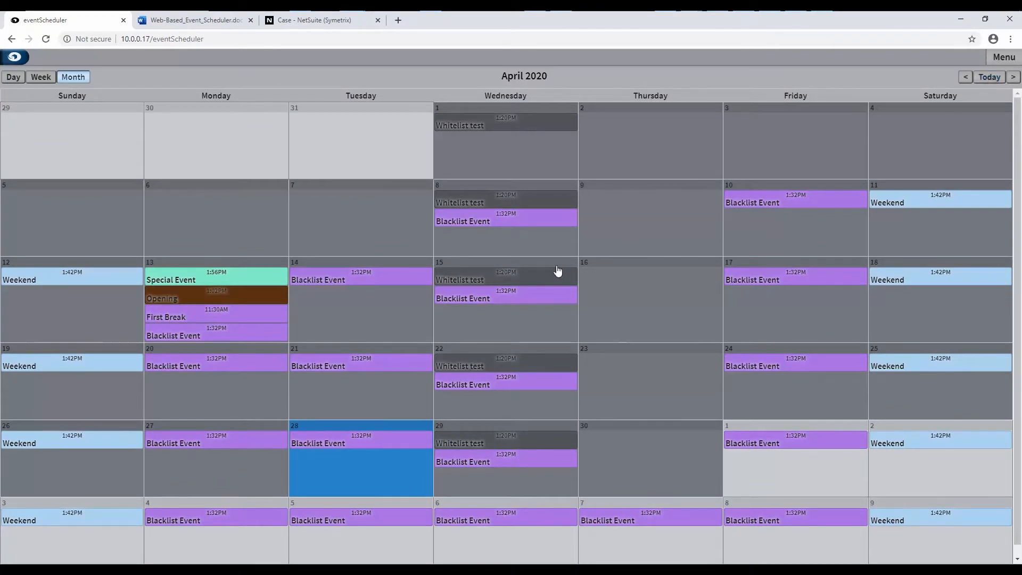
mouse_move(245, 264)
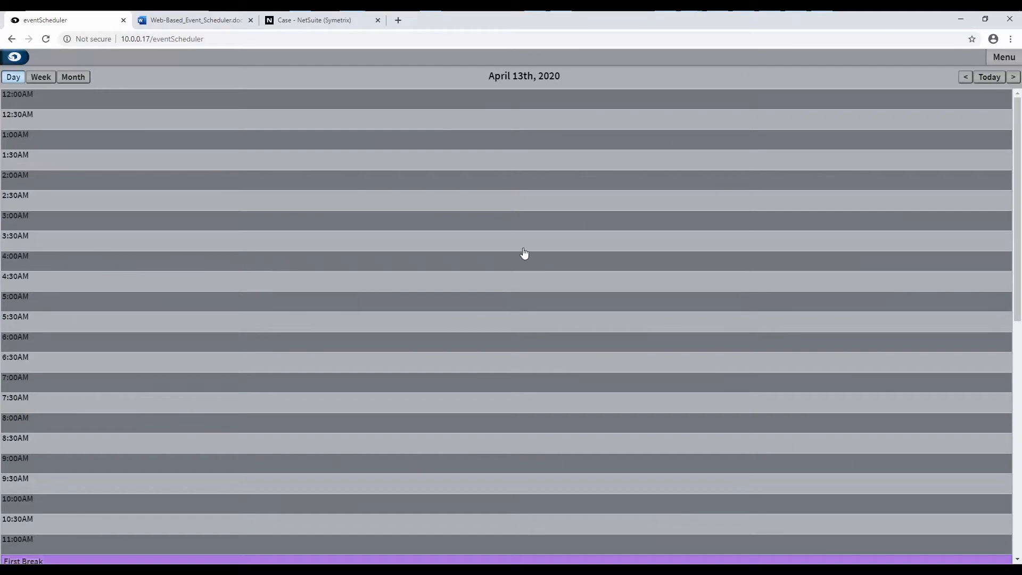
scroll(down, 3)
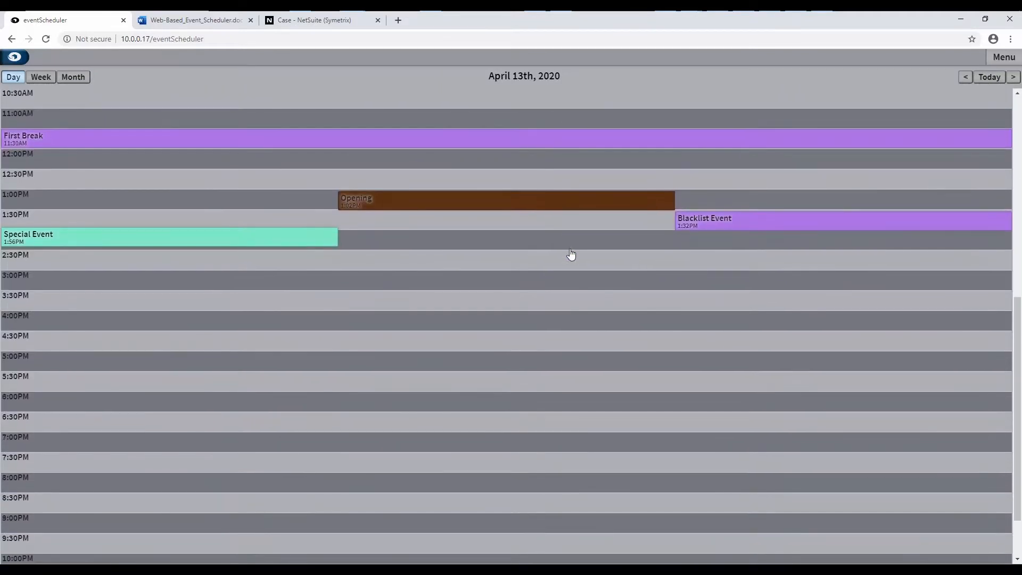
mouse_move(139, 128)
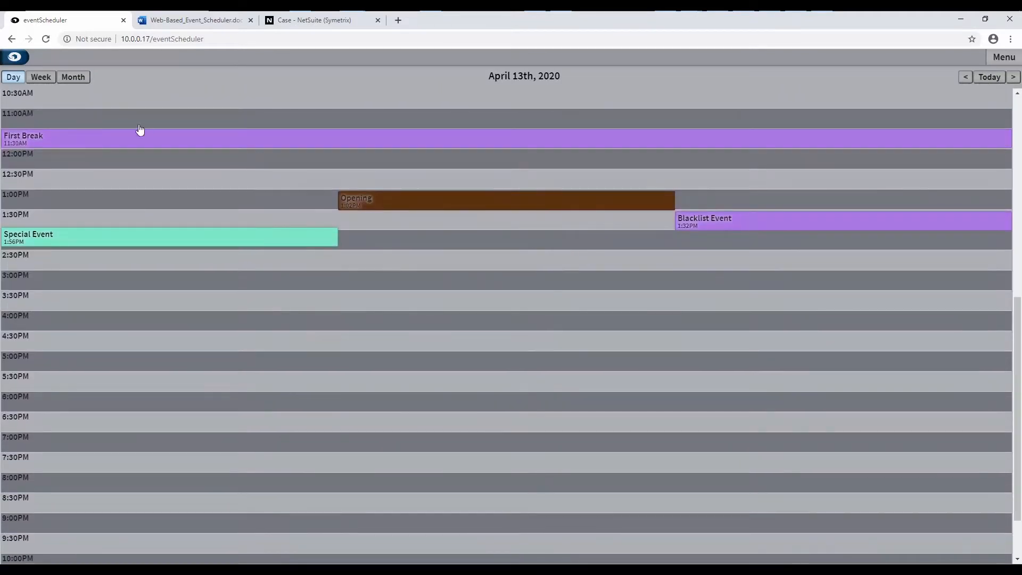
click(73, 76)
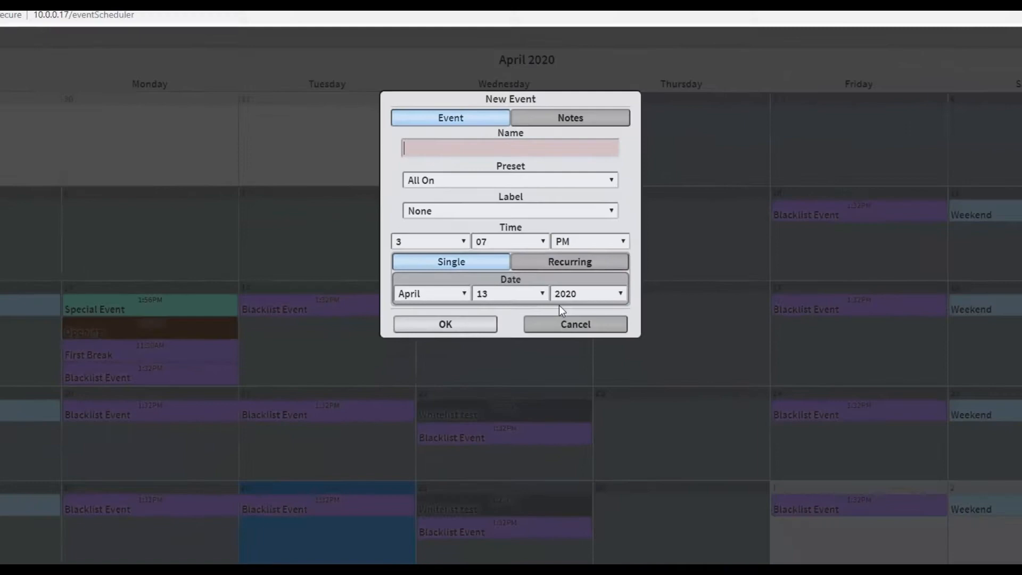
Step: Fill in 'Event Name Here', preset 4 to 1, label Operating Hours, then cancel unsaved
click(575, 325)
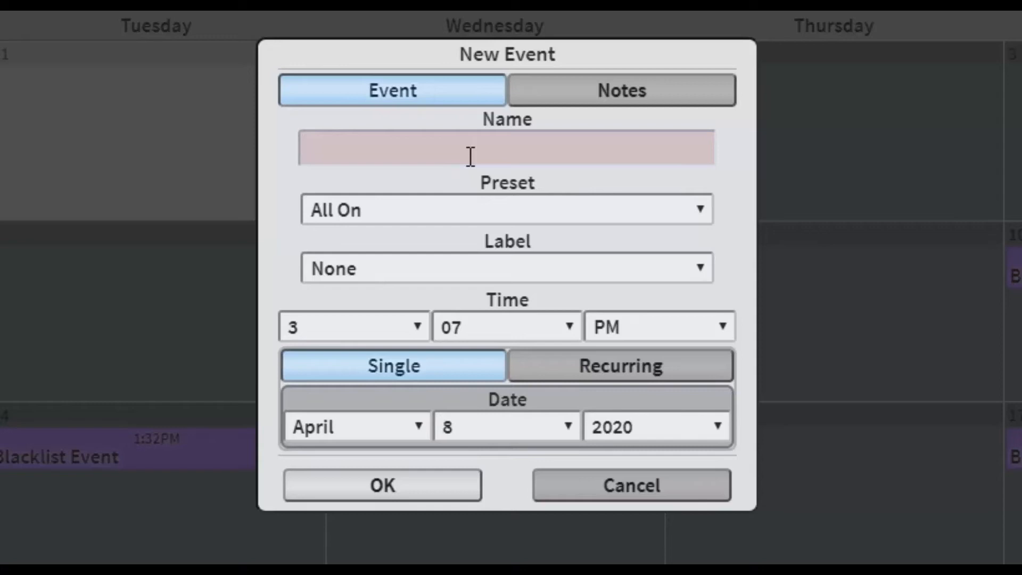
text(Event)
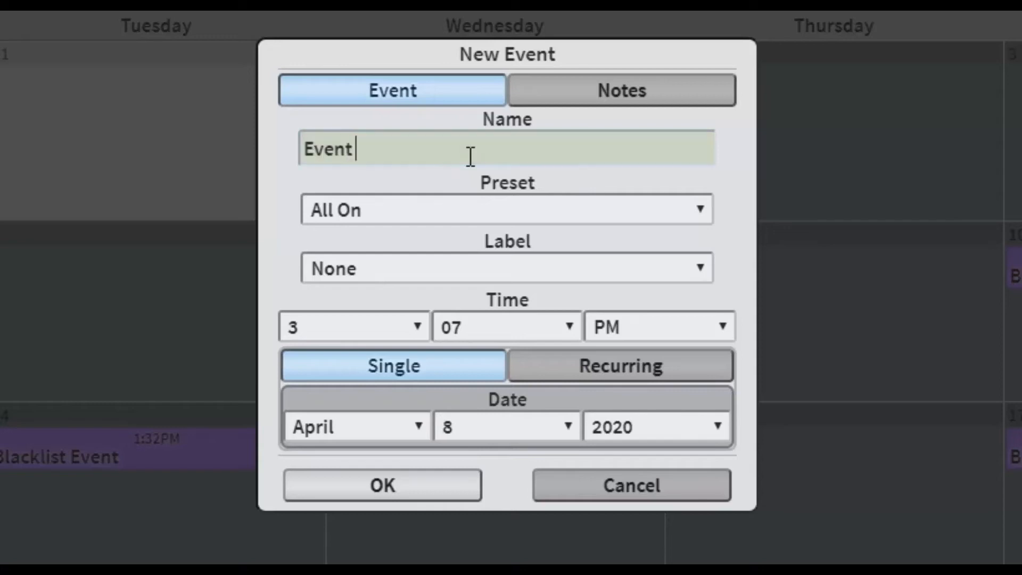
text(Name Here)
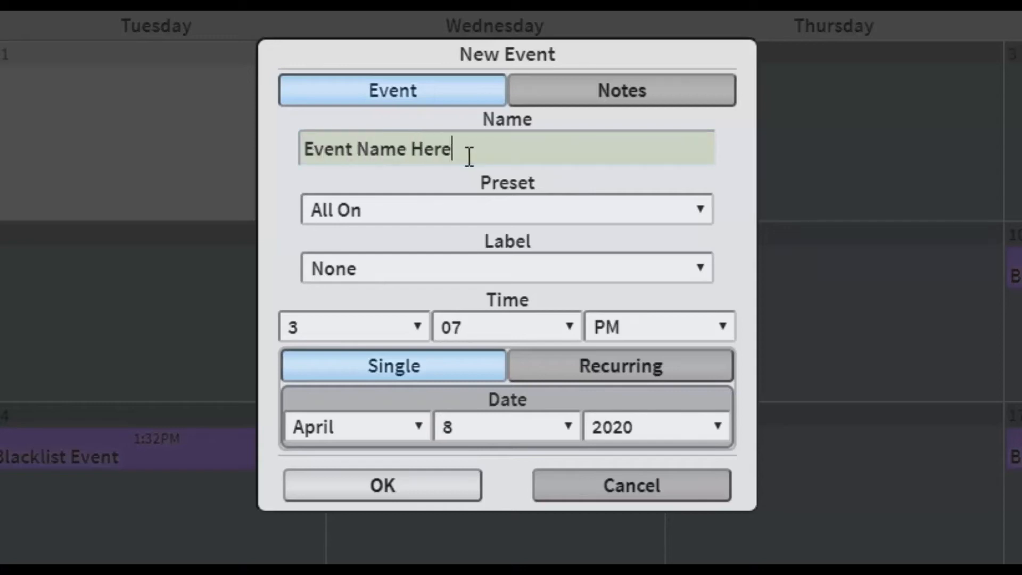
click(506, 209)
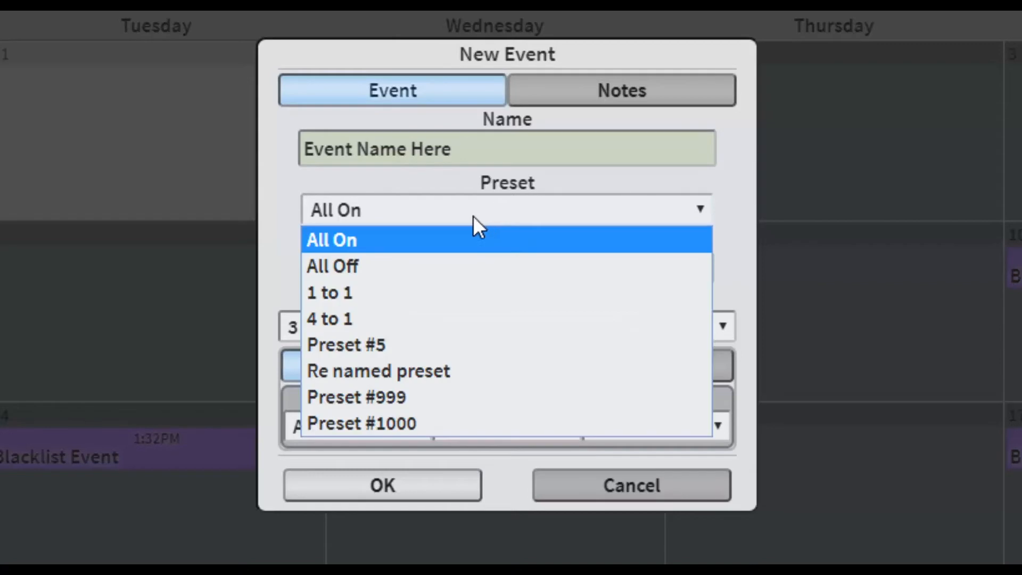
click(329, 319)
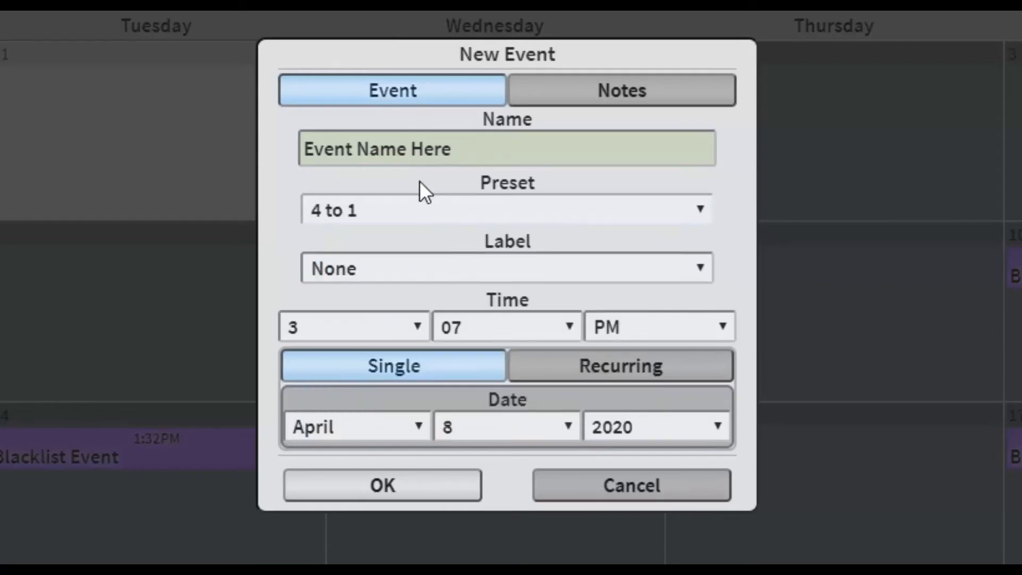
click(507, 268)
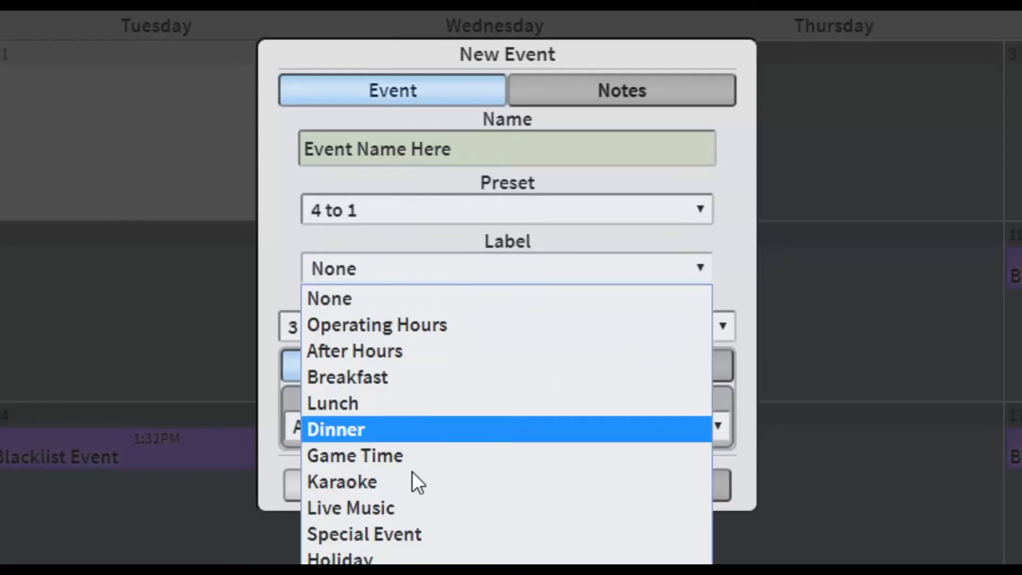
click(377, 325)
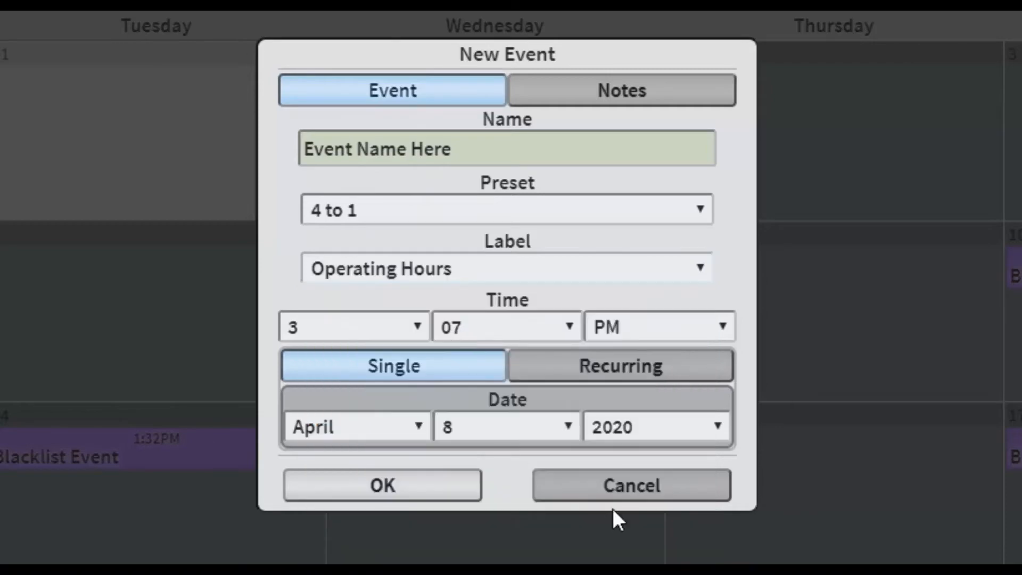
click(630, 486)
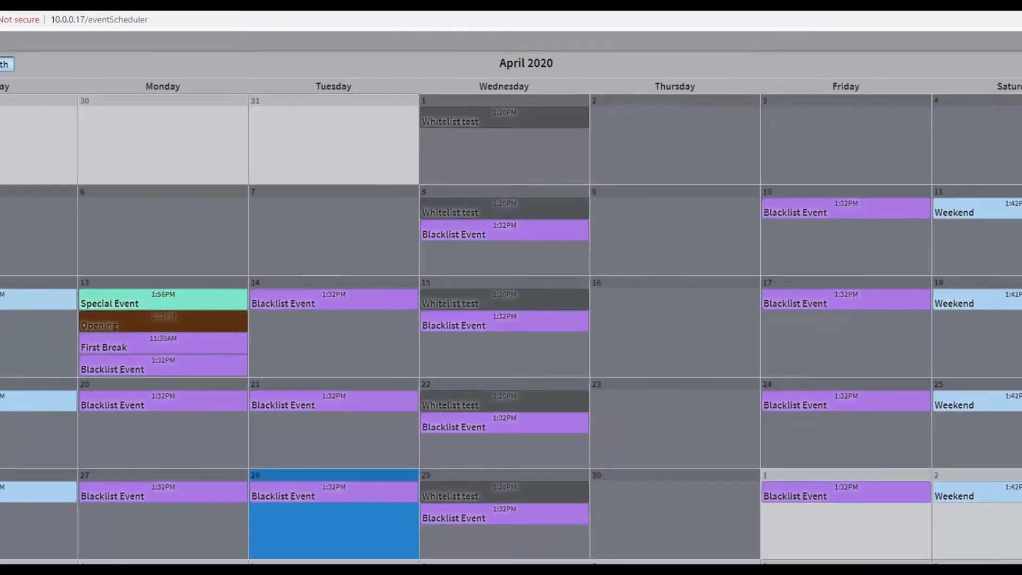
Step: Open Edit Labels from the scheduler menu to review labels, then close it
click(1003, 57)
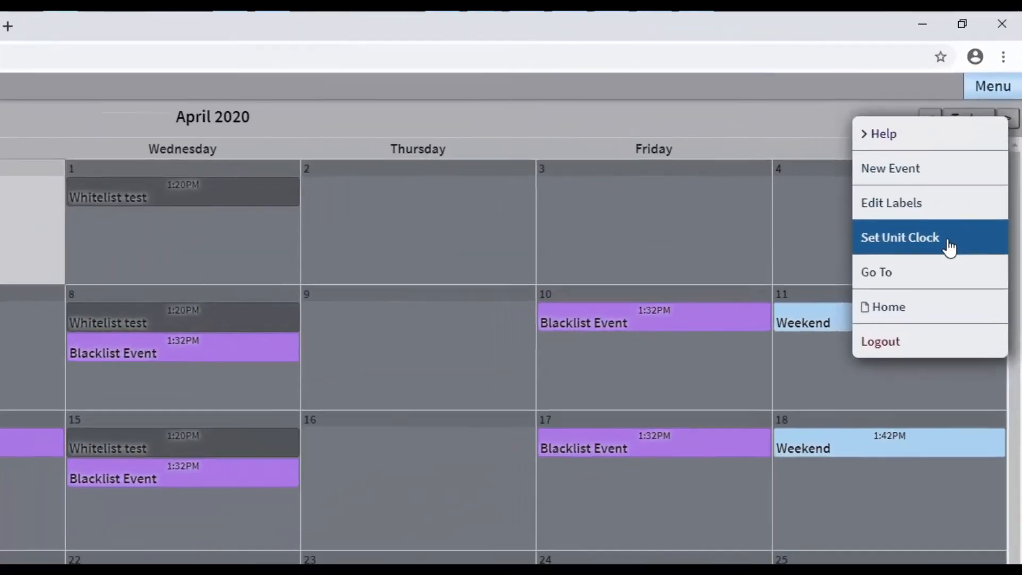
click(891, 203)
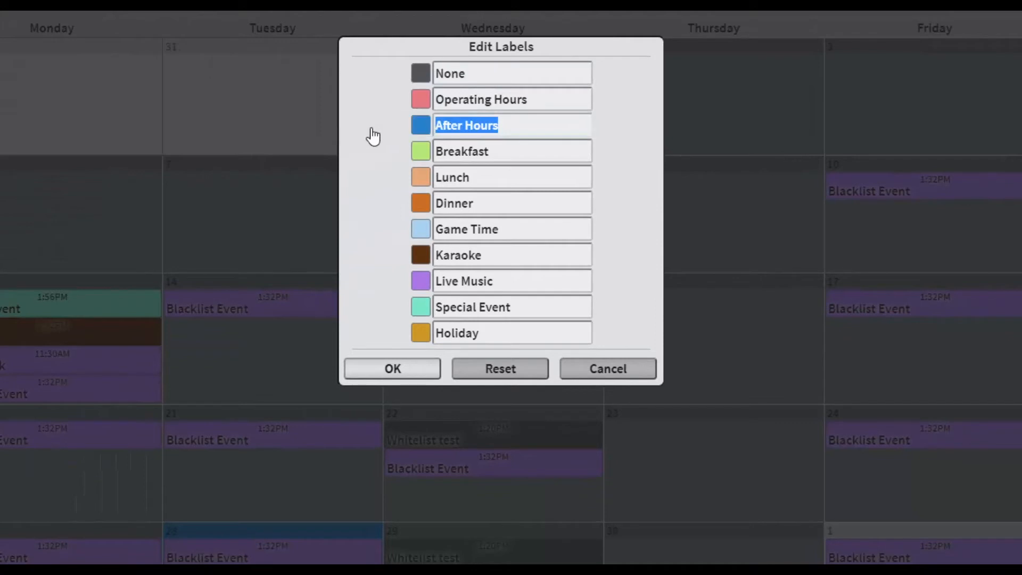
click(420, 150)
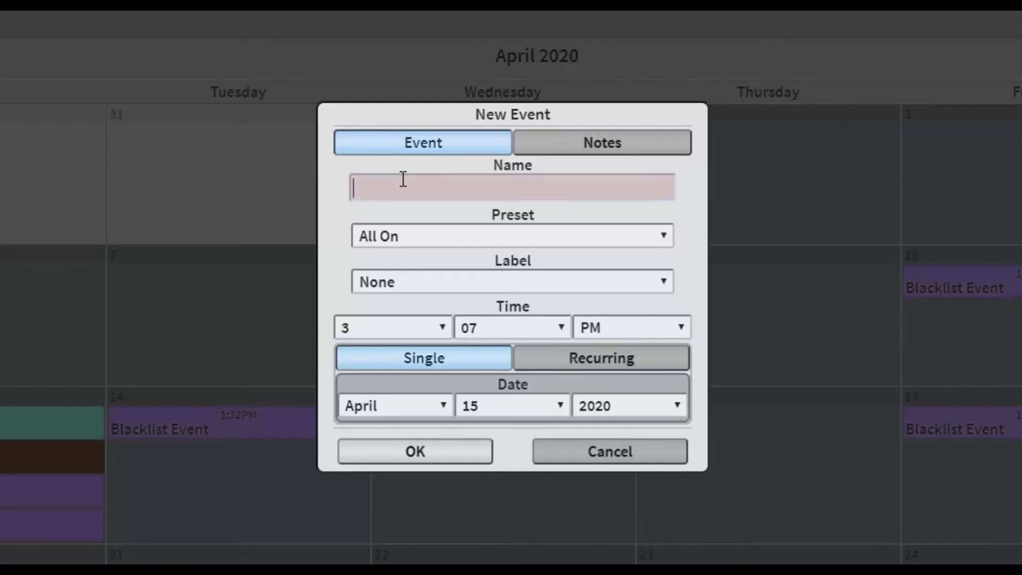
Step: Enter the event name 'Event Name Here' and make the event Recurring
text(Event Name Here)
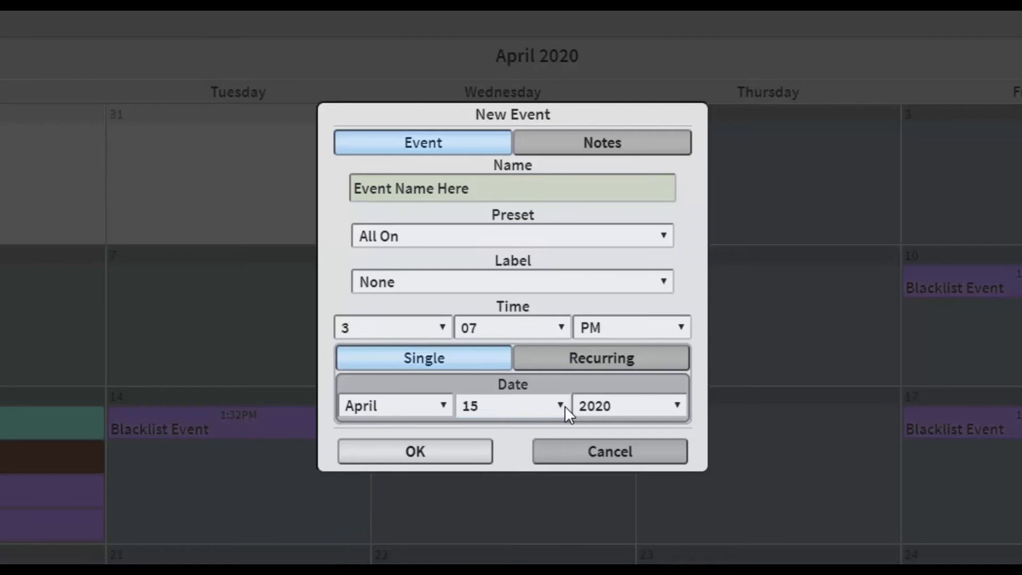
mouse_move(641, 412)
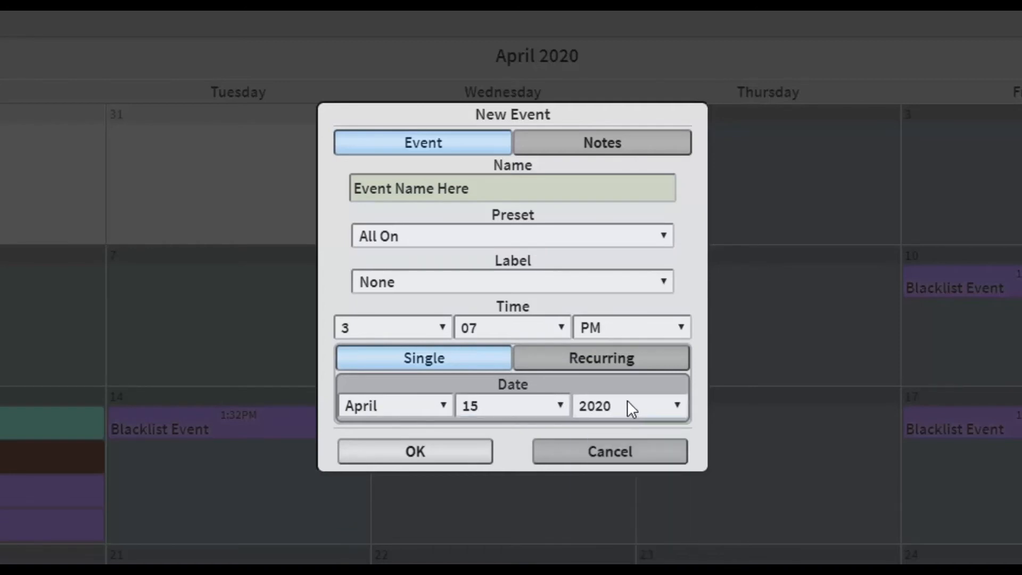
mouse_move(437, 467)
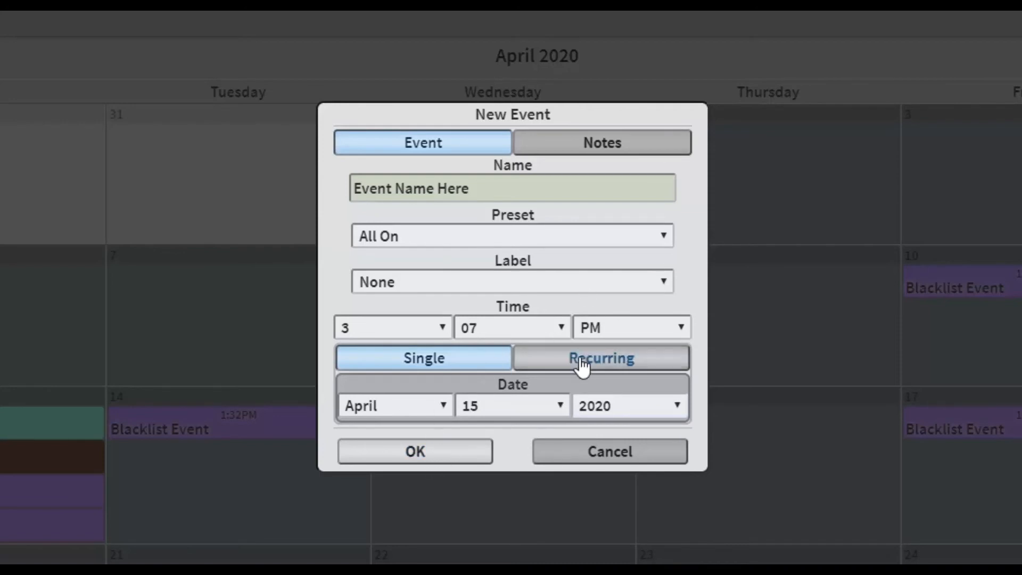
click(601, 357)
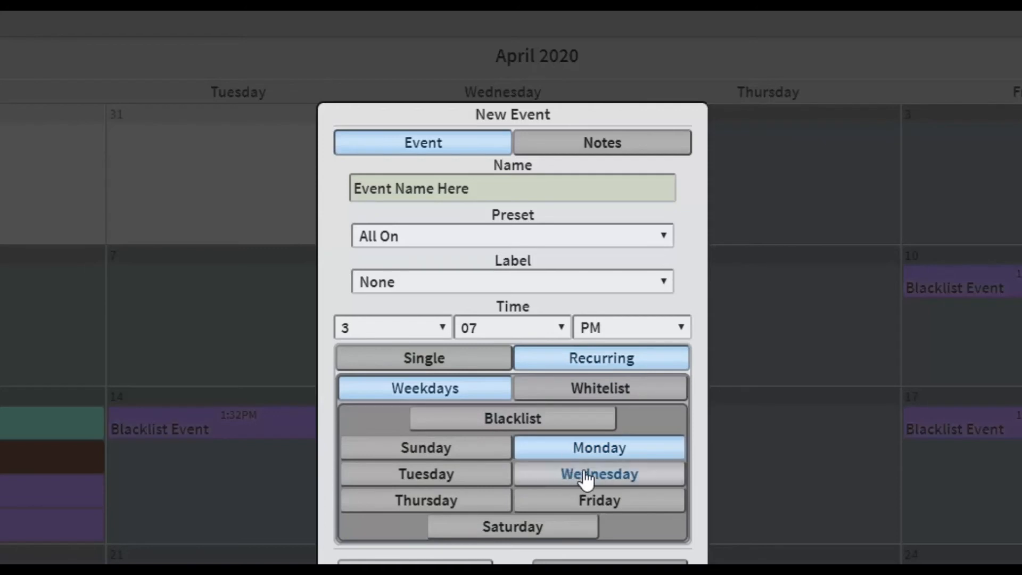
Step: Pick Monday through Friday as recurrence days, then switch to Whitelist recurrence
click(598, 500)
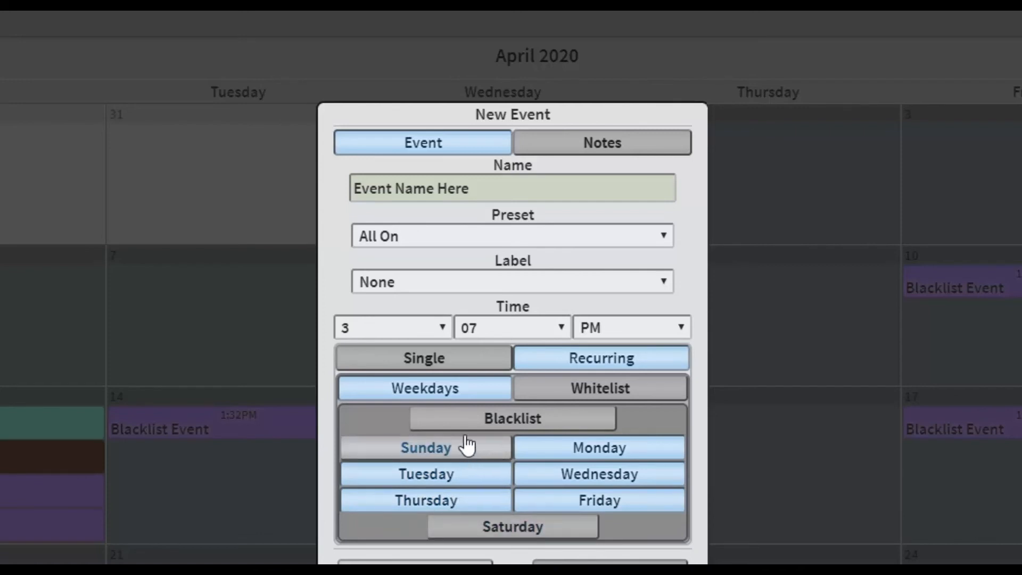
click(599, 389)
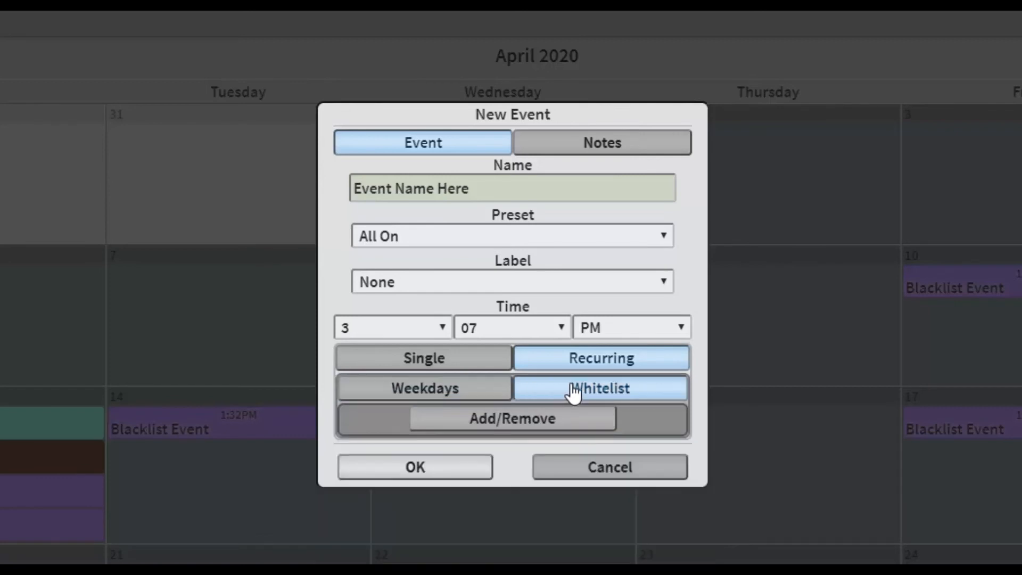
mouse_move(576, 391)
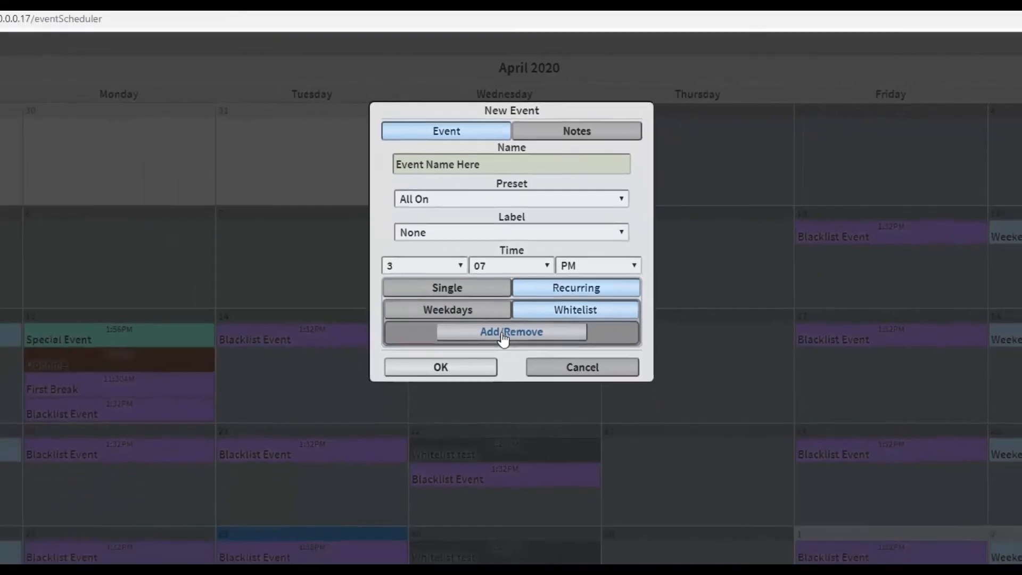
Step: Add a day from the calendar to the new event's whitelist
click(512, 331)
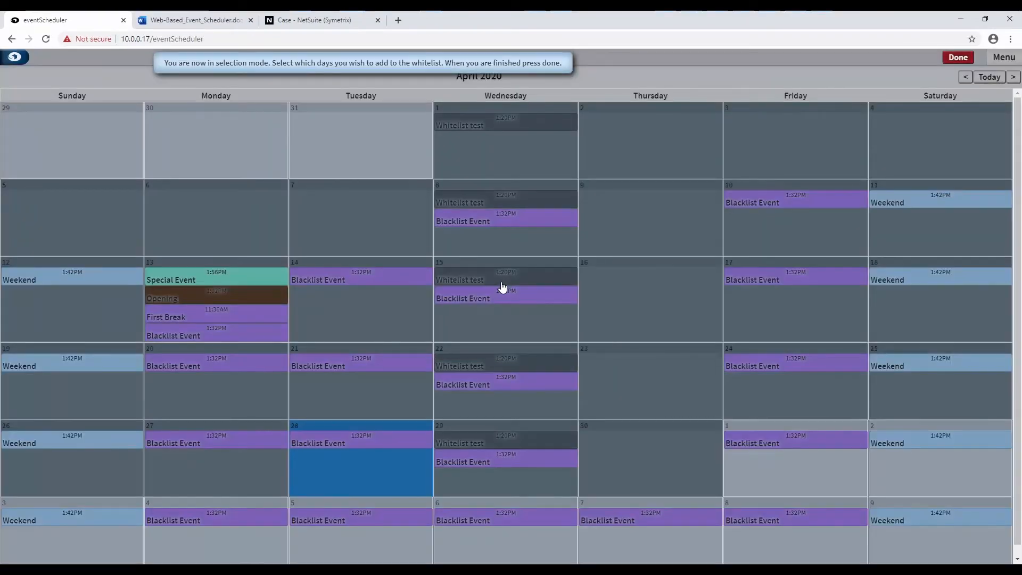
click(215, 218)
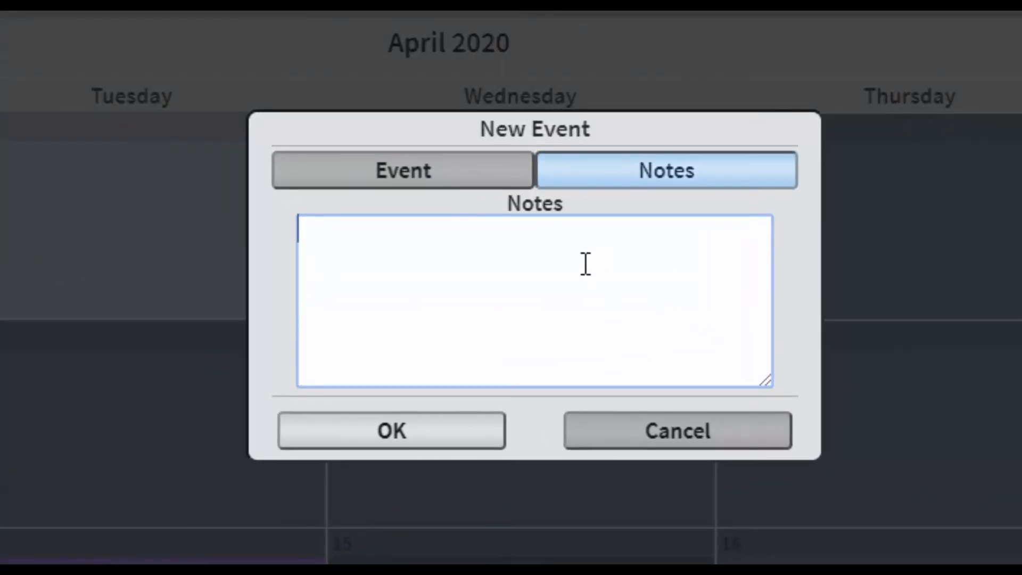
mouse_move(600, 266)
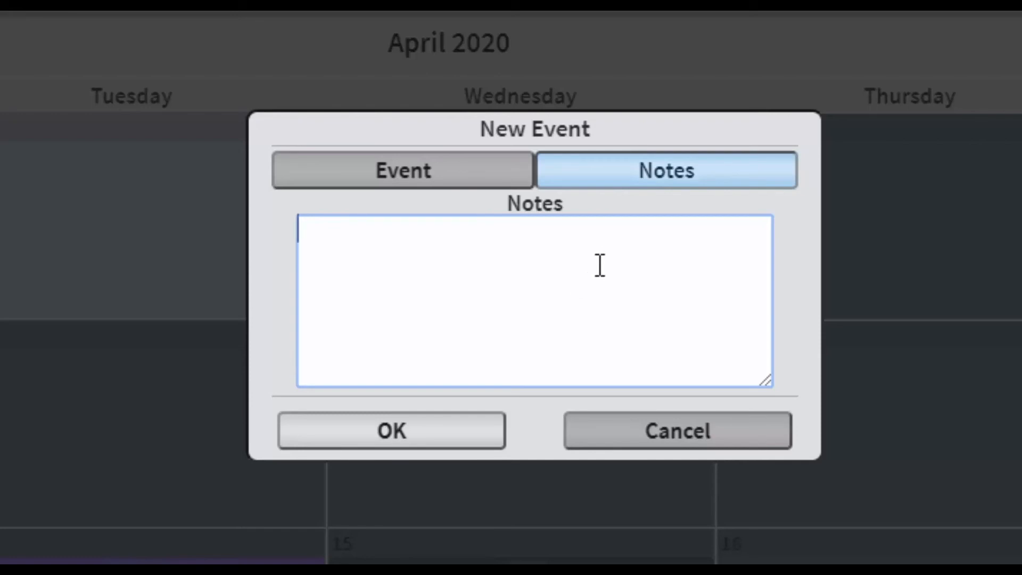
Step: Enter the note 'Notes here' and save the new event
text(Notes here)
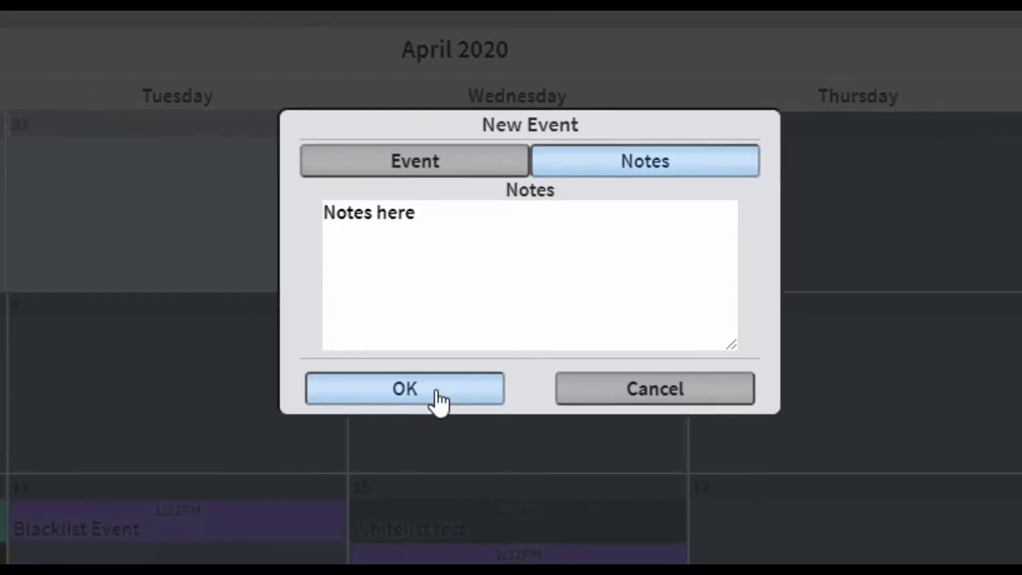
click(403, 389)
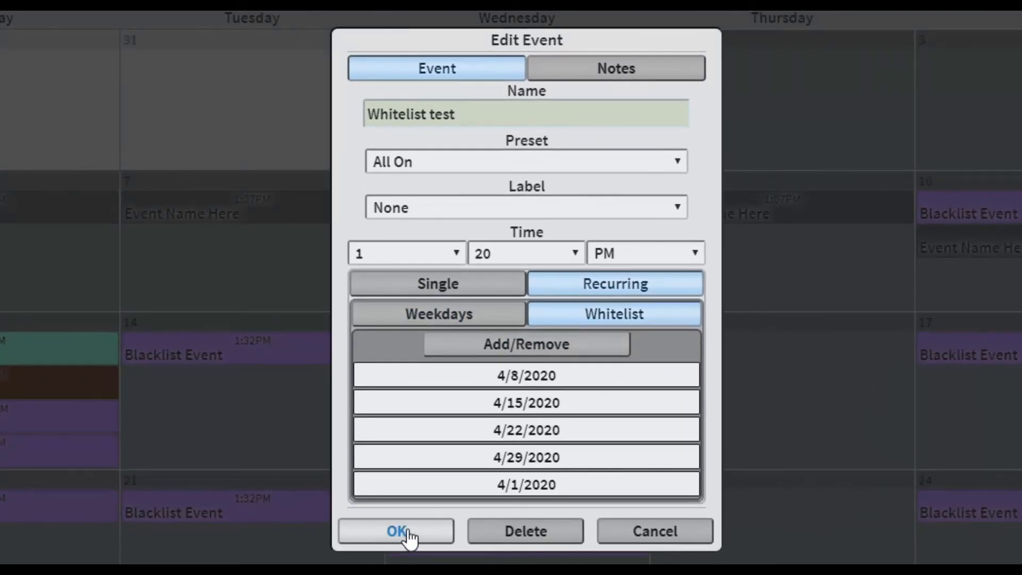
Step: Close the Whitelist test event unchanged and delete the April 13 First Break event
click(396, 531)
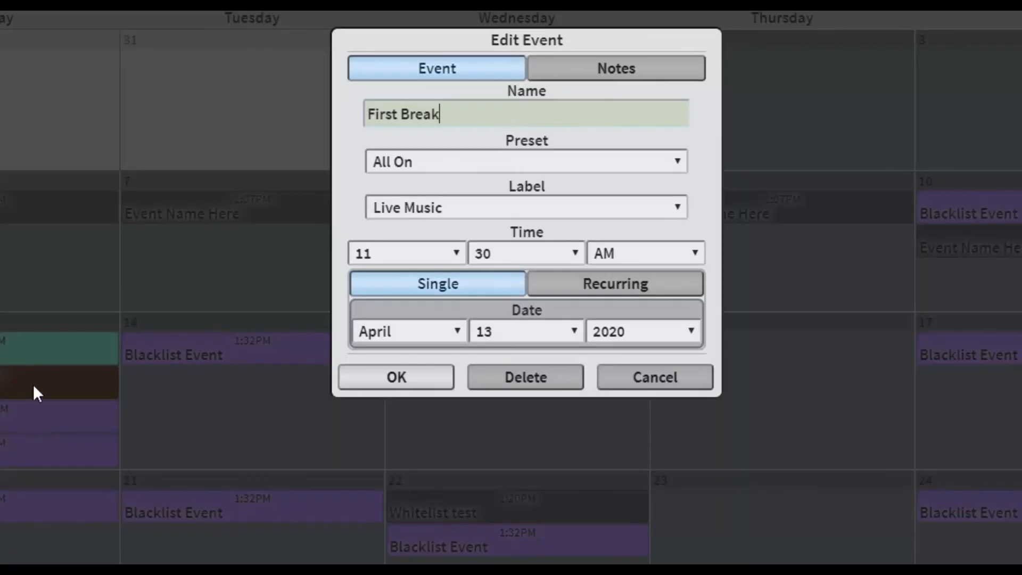
click(525, 377)
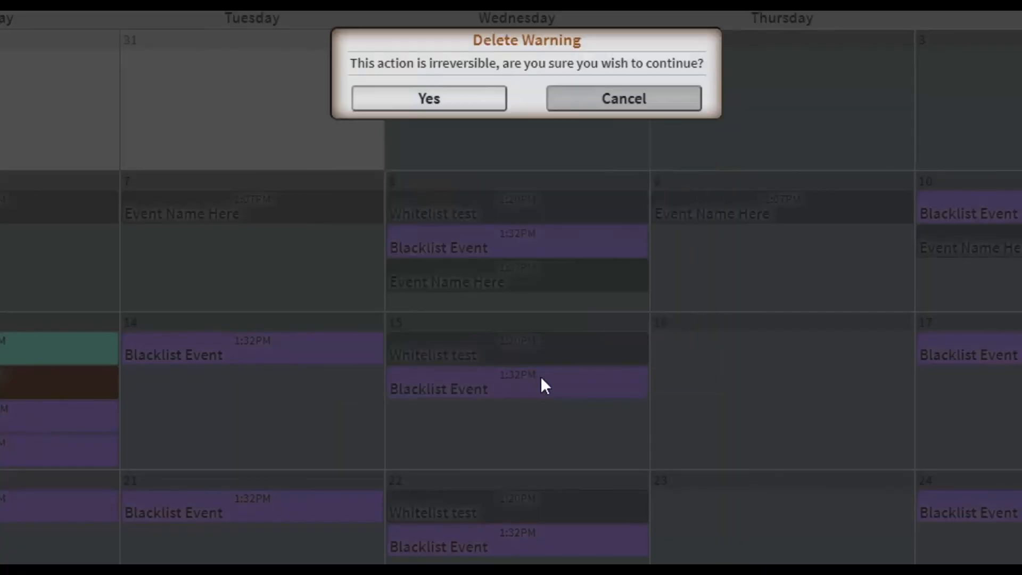
mouse_move(525, 314)
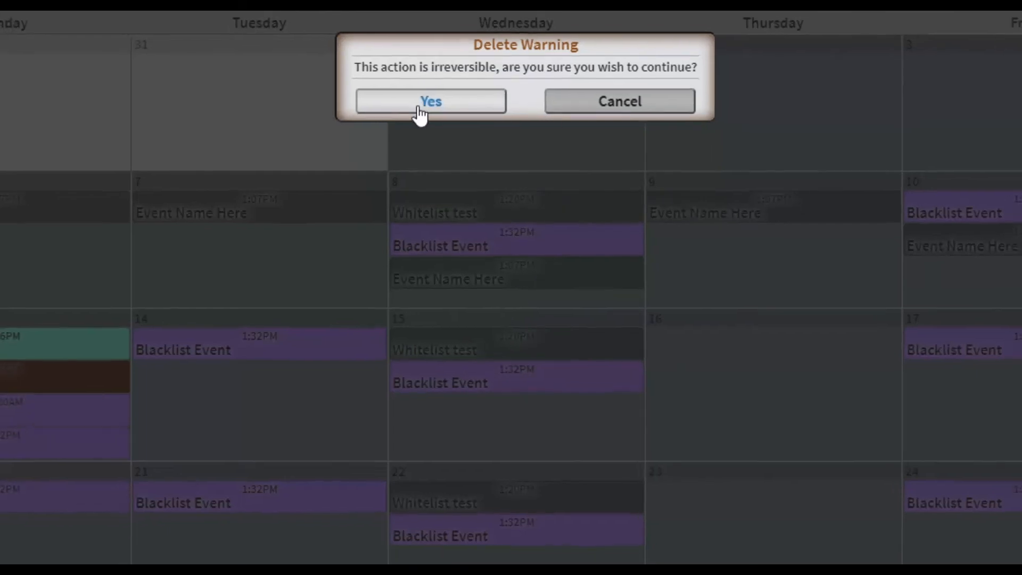
click(430, 101)
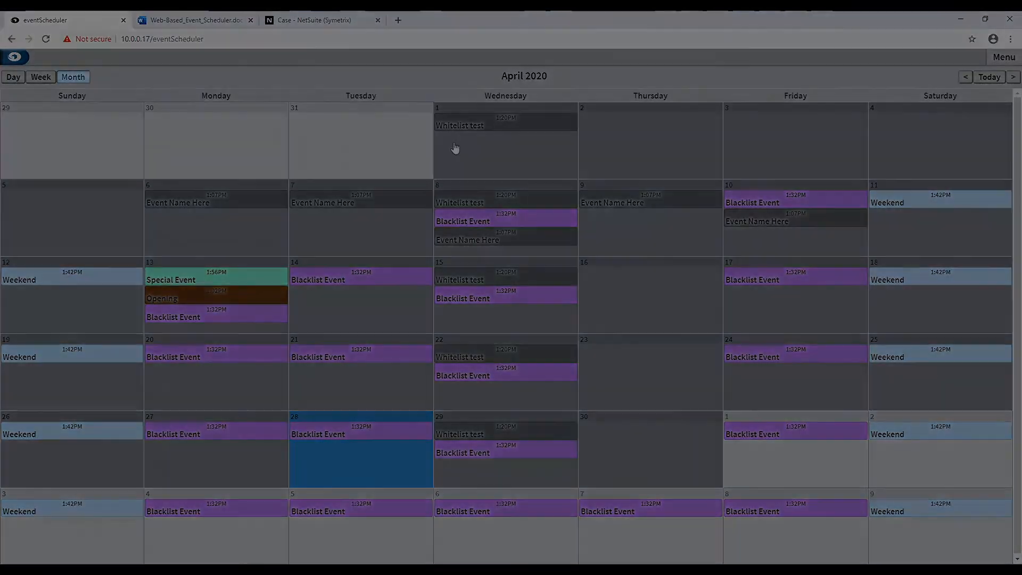